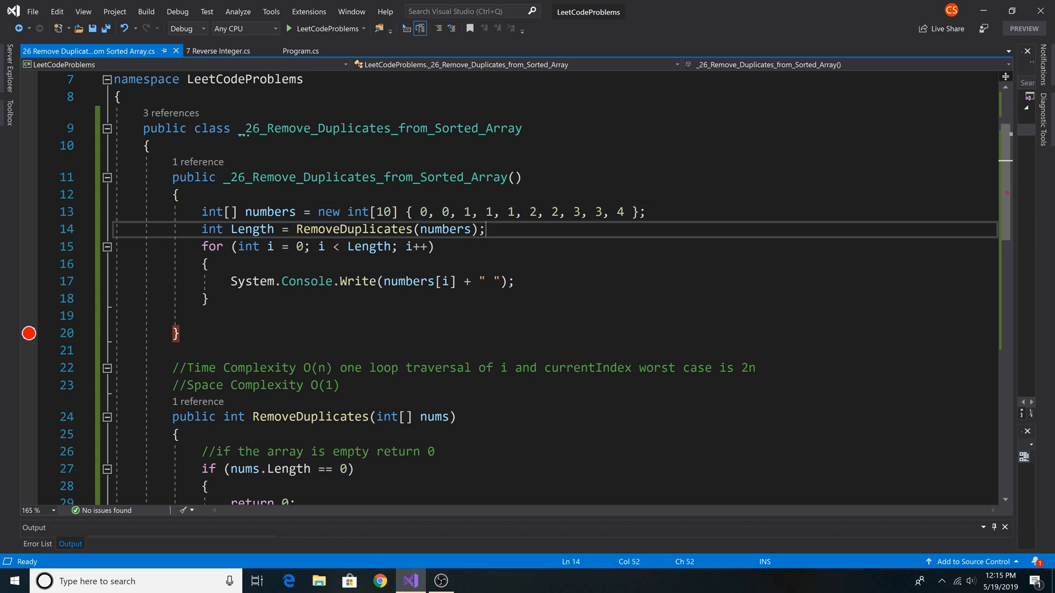
Set a breakpoint on line 38 and run the debugger until it pauses in the RemoveDuplicates loop.
scroll(down, 3)
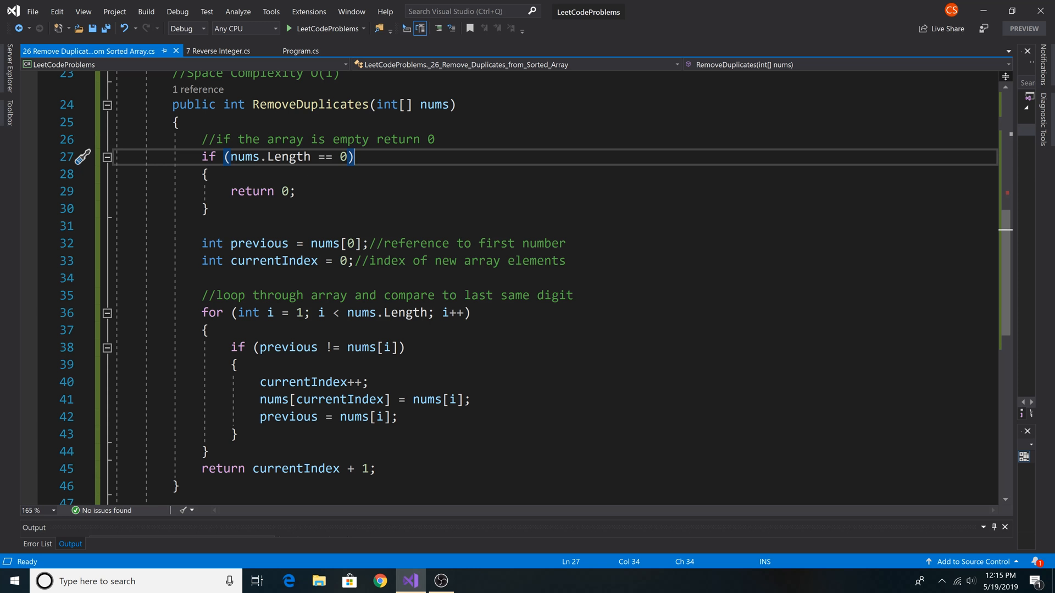
click(567, 243)
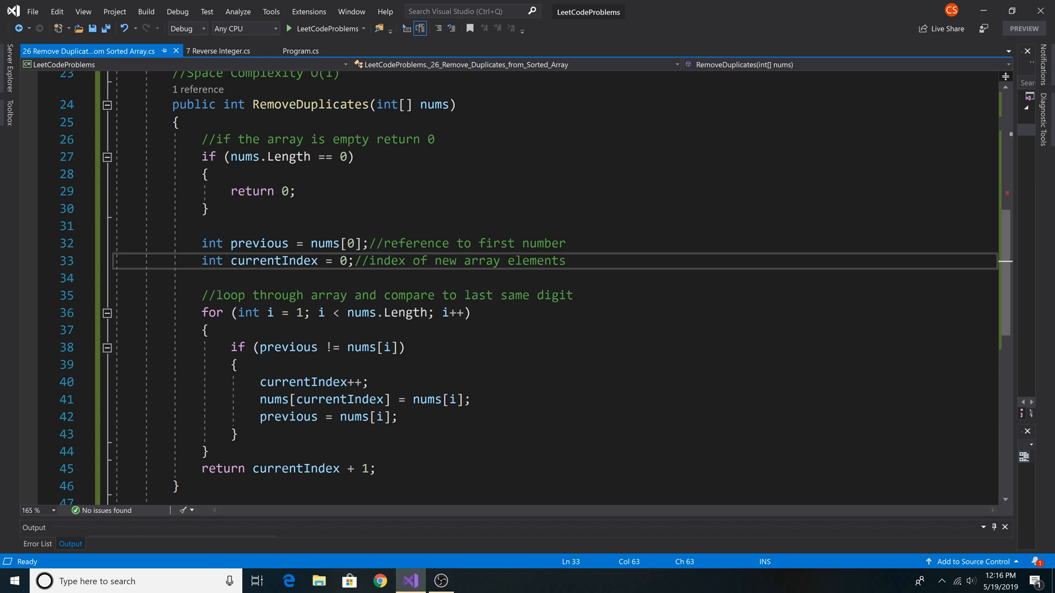
scroll(down, 3)
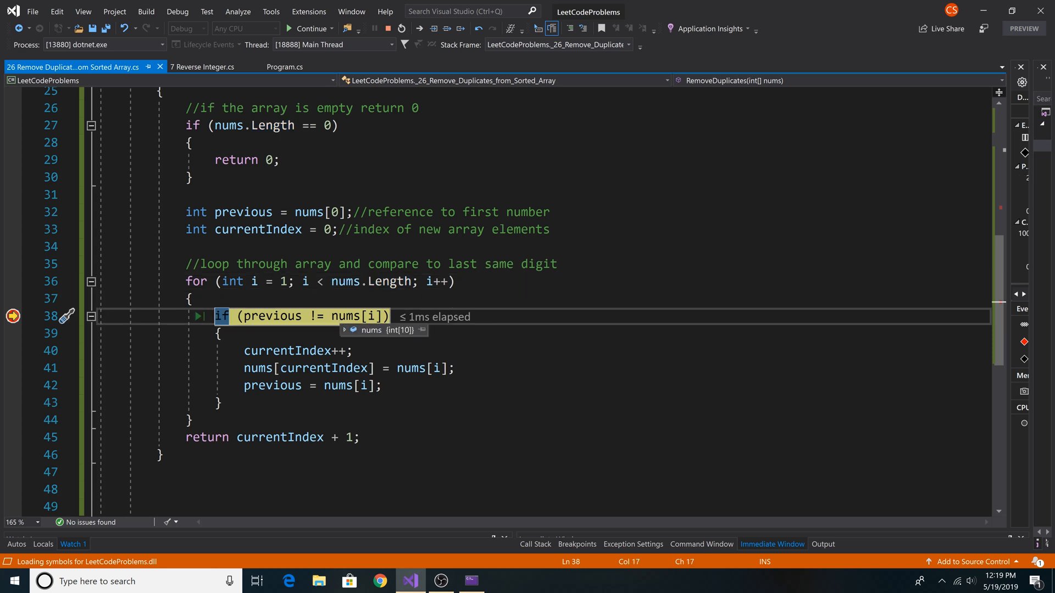
Inspect the nums DataTip and step through the loop until nums begins 0 1 2 3 4.
click(345, 330)
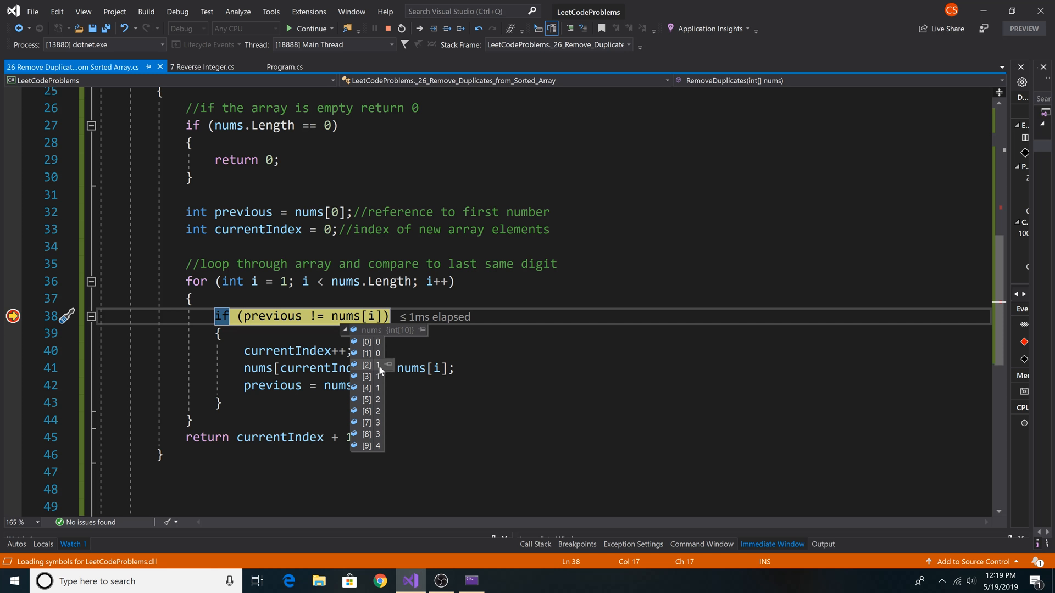
key(F10)
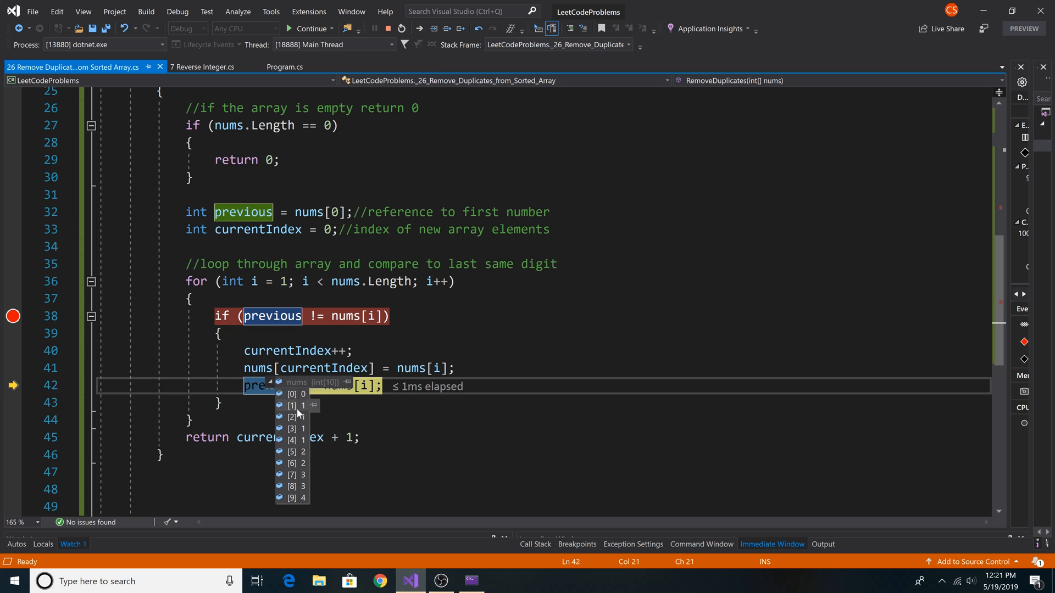
key(F10)
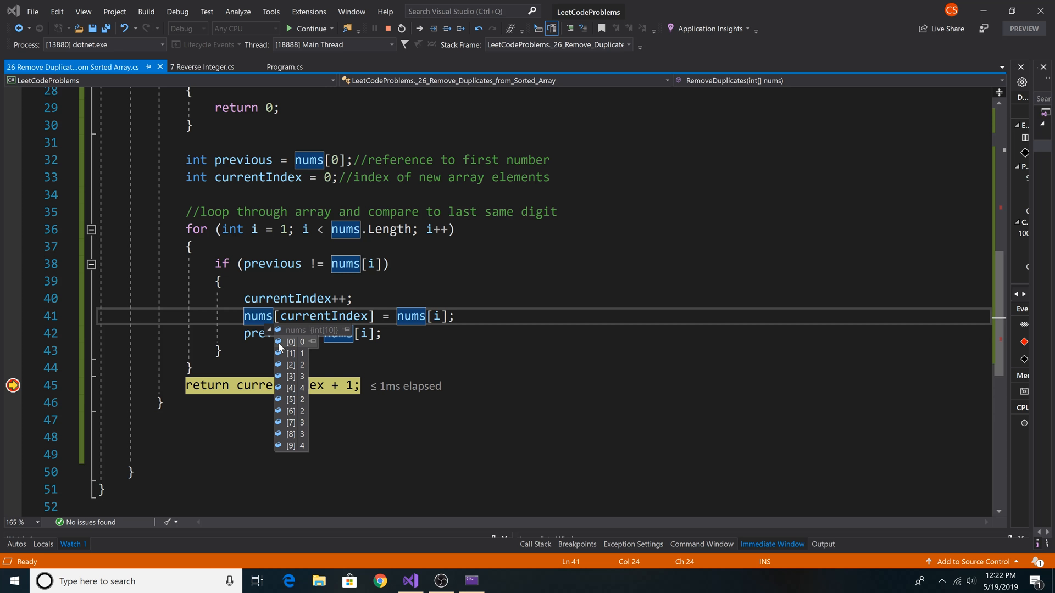
mouse_move(283, 346)
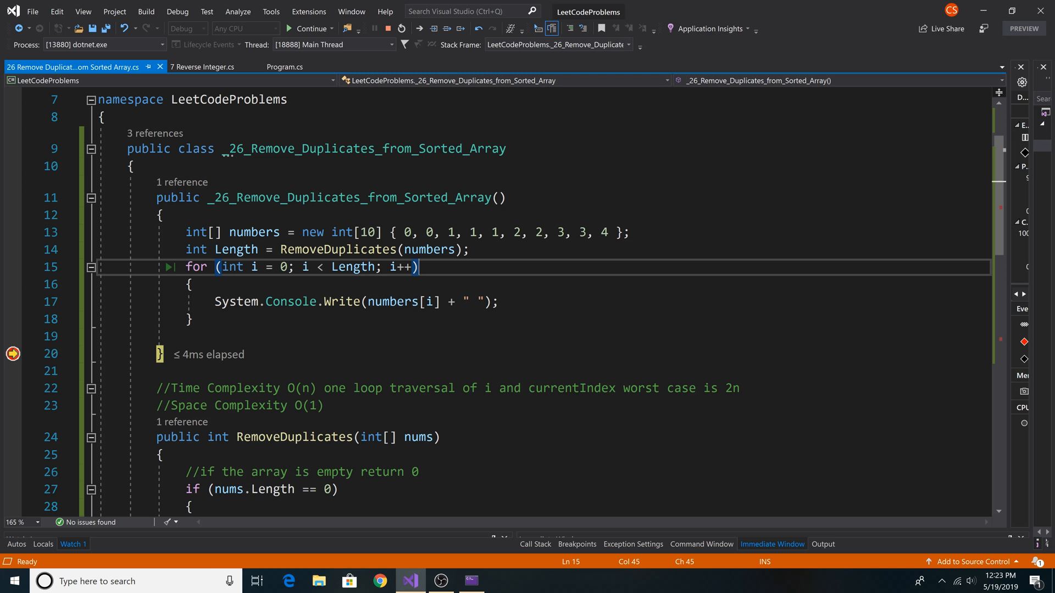
Continue execution so the console prints 0 1 2 3 4, then end the debugging session.
key(F10)
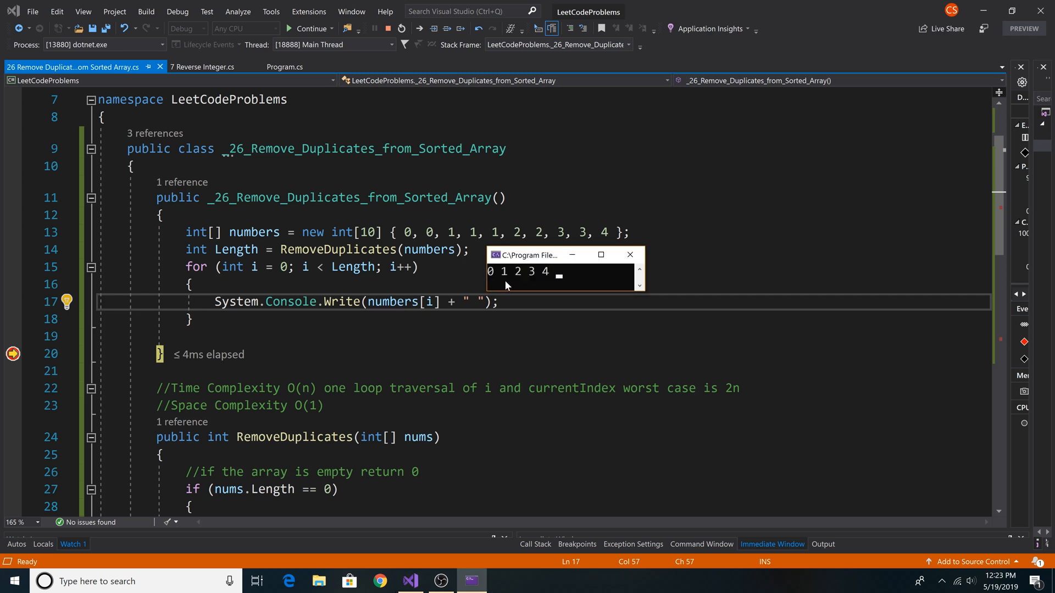
mouse_move(560, 283)
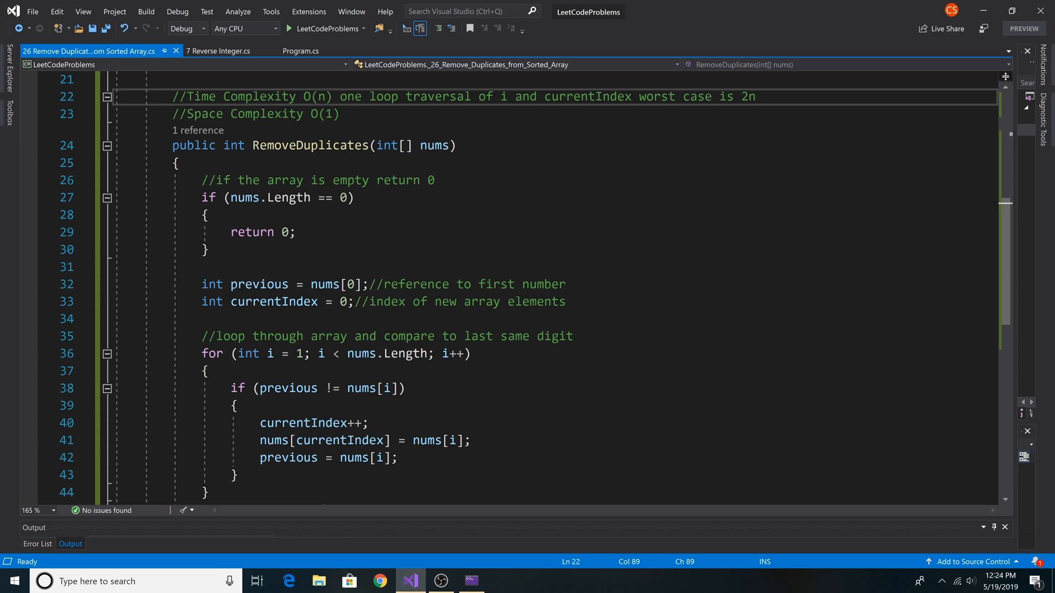
click(340, 113)
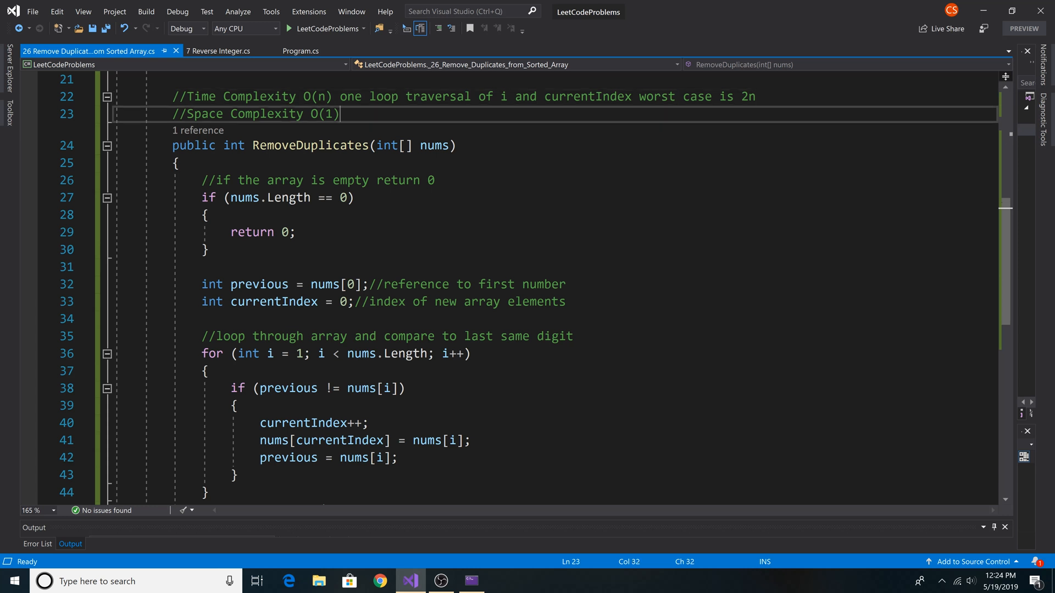